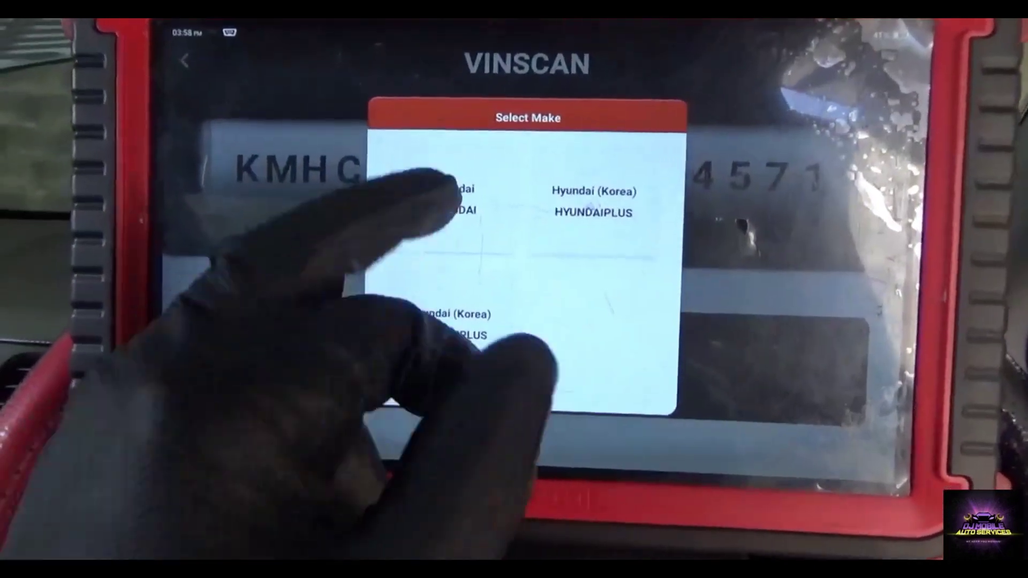
# Create and open the diagnostic report for Hyundai (Korea), confirming the vehicle info.
pyautogui.click(452, 191)
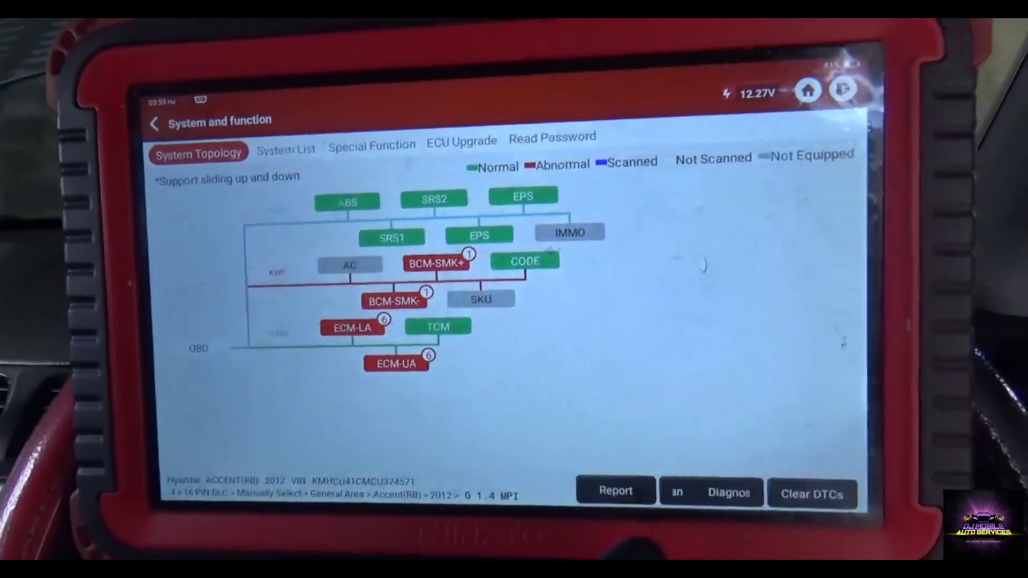
pyautogui.click(614, 491)
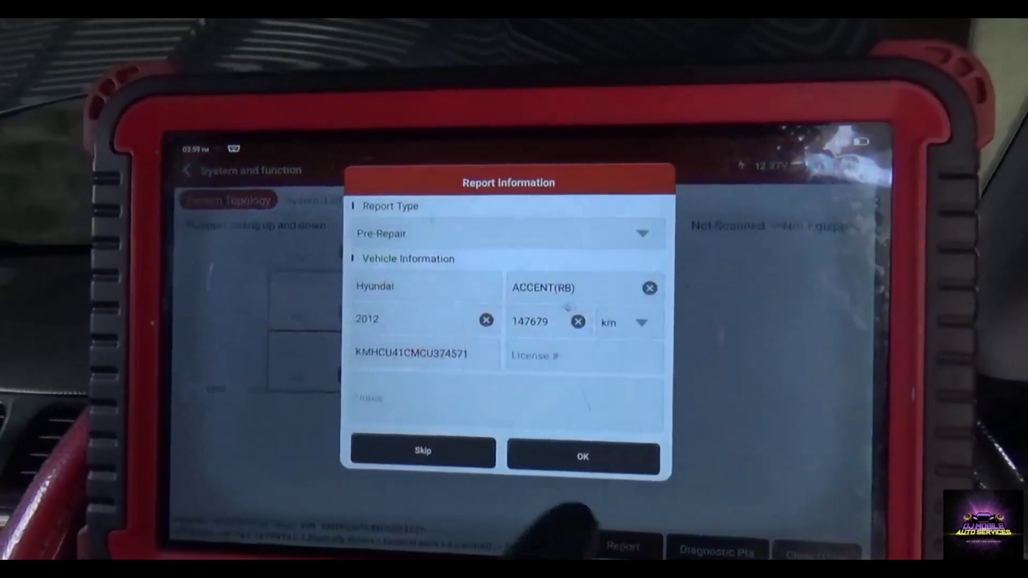
pyautogui.click(583, 456)
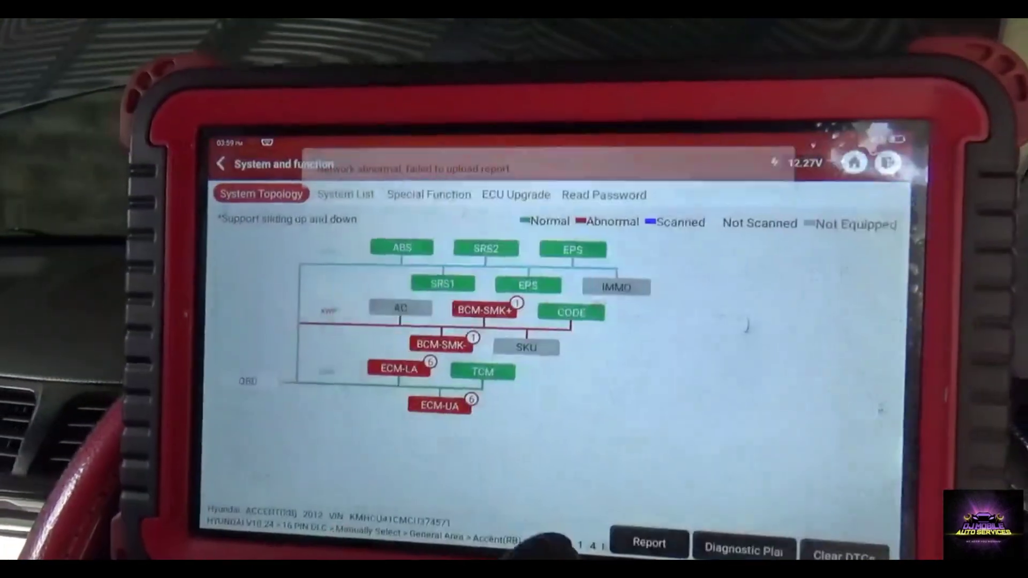
pyautogui.click(649, 543)
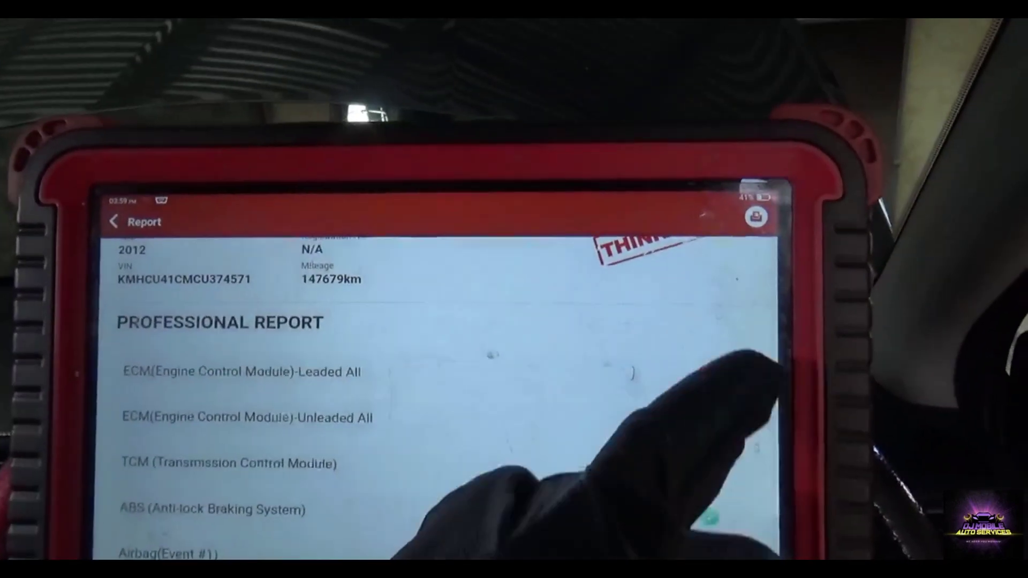
# Expand the ECM entry and review its six injector, alternator and O2 sensor codes.
pyautogui.click(241, 372)
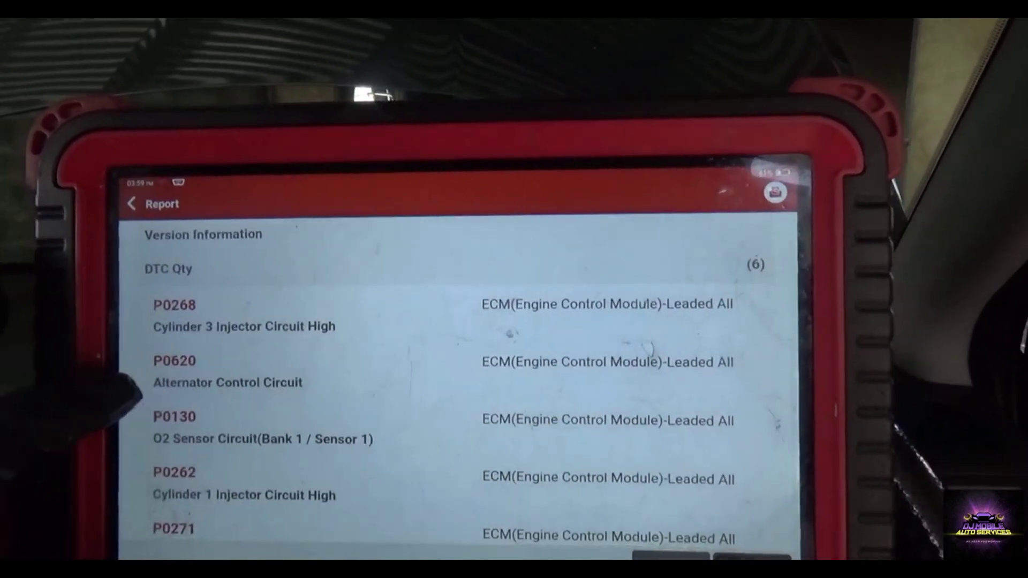
pyautogui.scroll(-3)
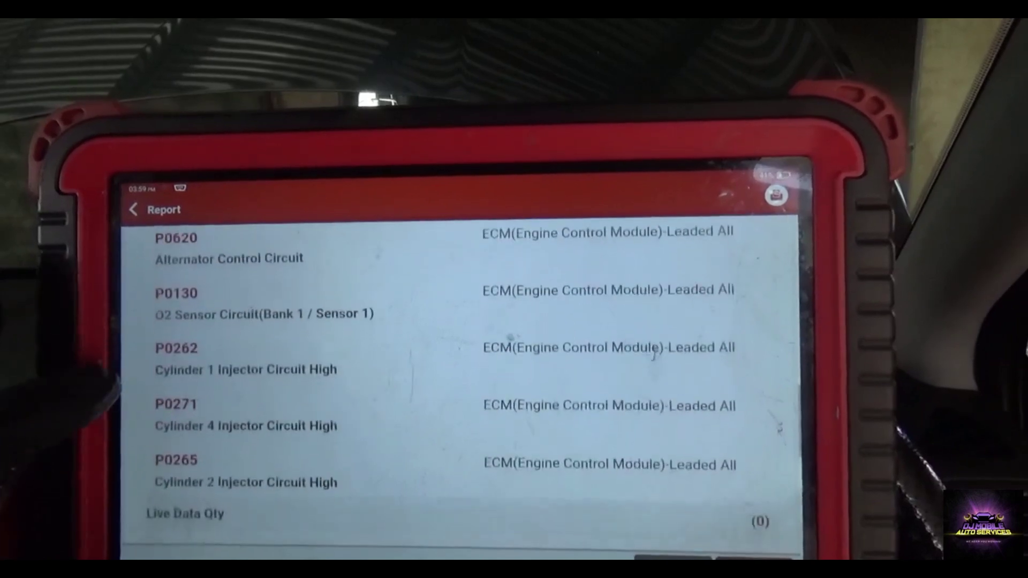
pyautogui.scroll(-3)
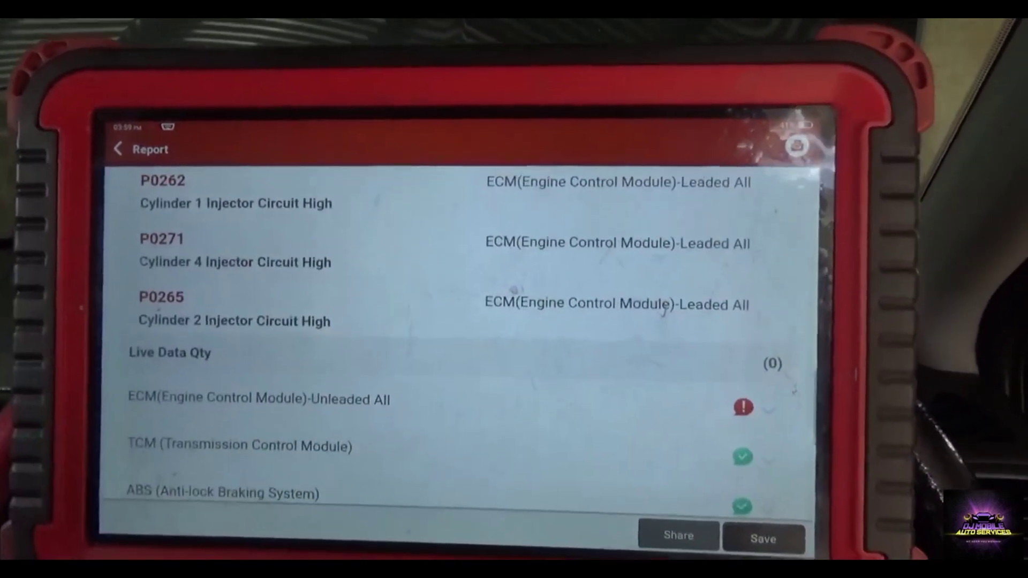
pyautogui.click(762, 535)
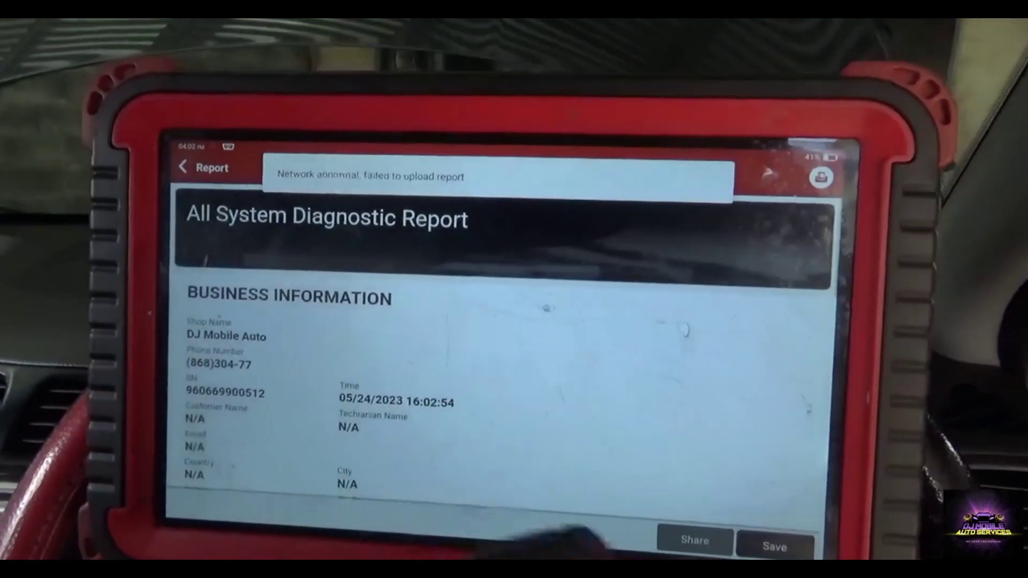
# Review the newer report's ECM section showing only P0620 Alternator Control Circuit remaining.
pyautogui.click(775, 546)
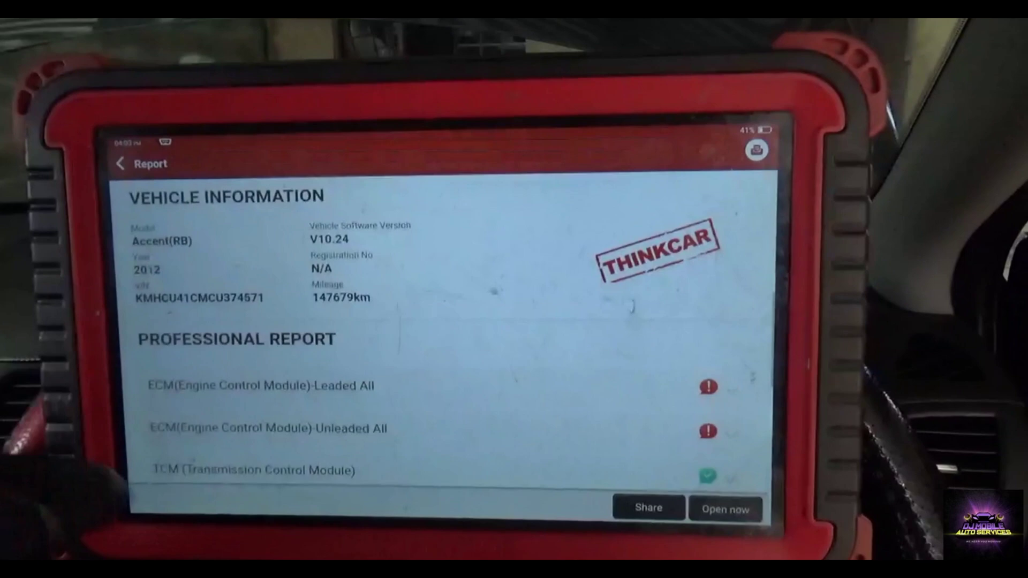
pyautogui.click(263, 385)
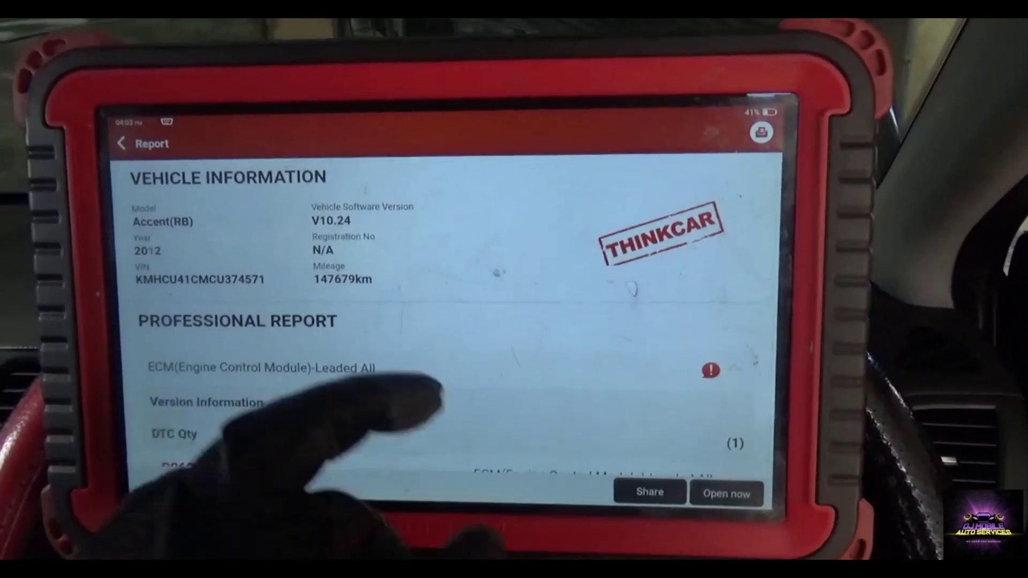
pyautogui.scroll(-3)
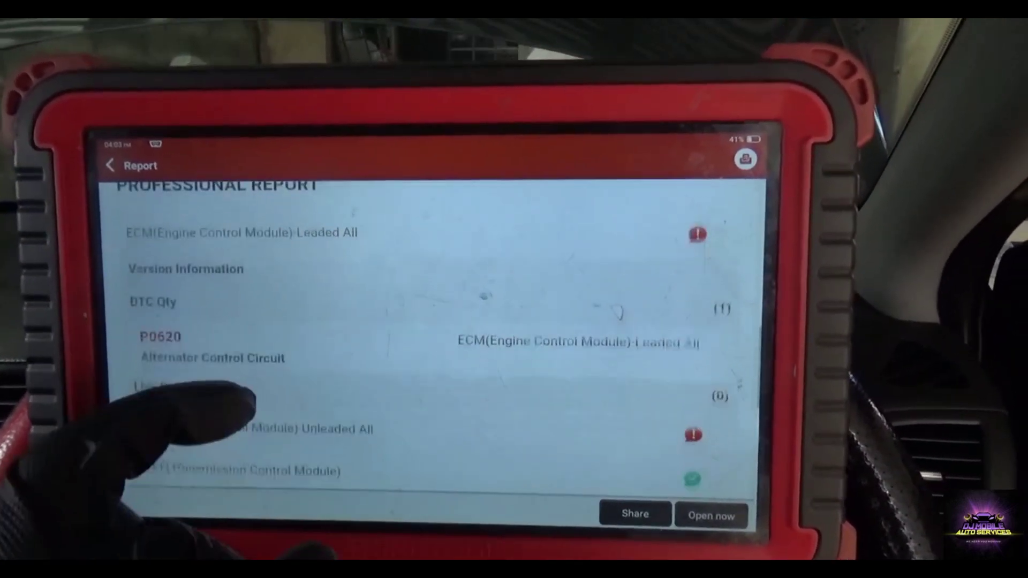
pyautogui.scroll(-3)
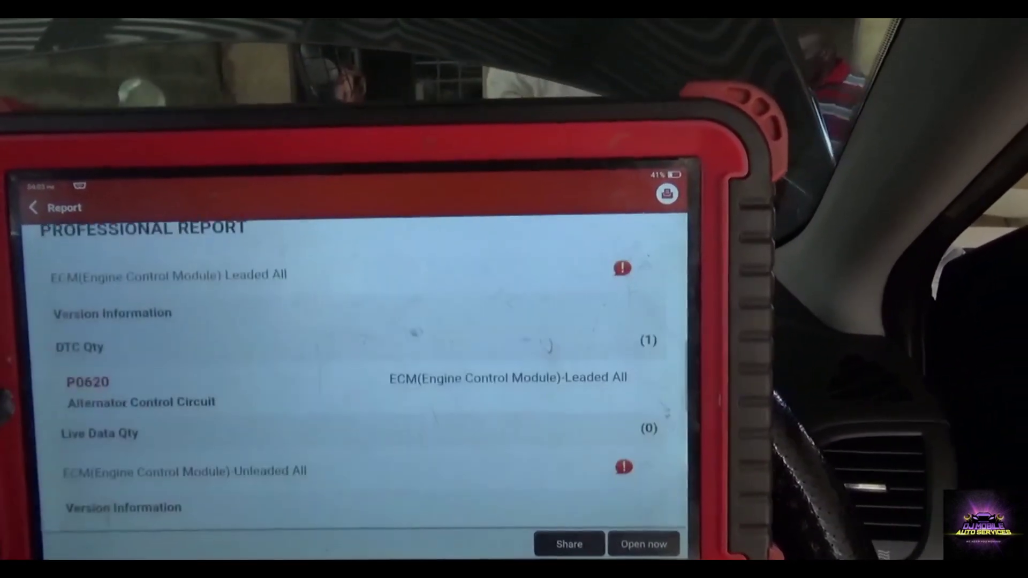
pyautogui.scroll(-3)
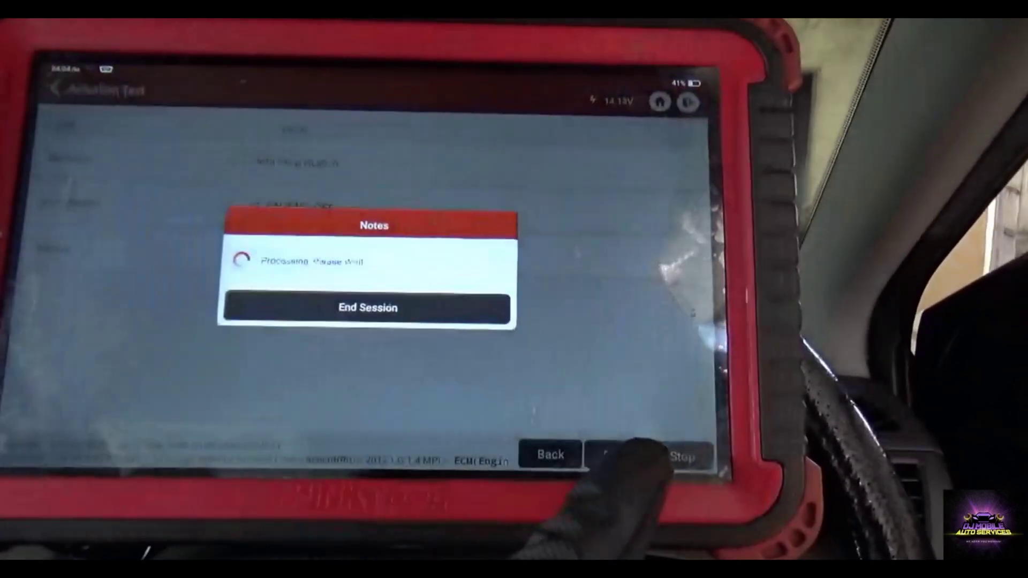
# End the processing session and run the ECM actuation test twice to a Succeed result.
pyautogui.click(367, 307)
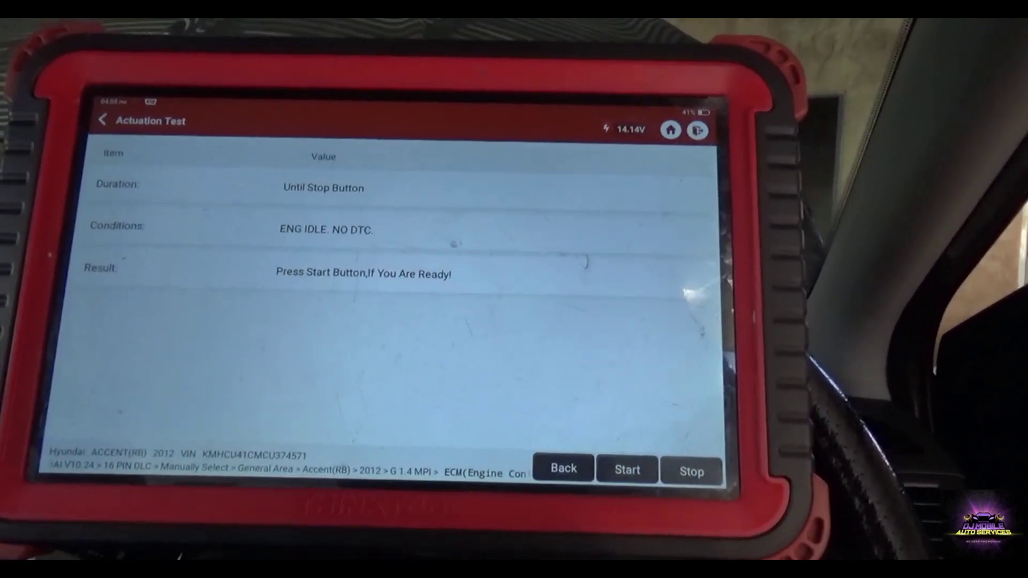
pyautogui.click(626, 470)
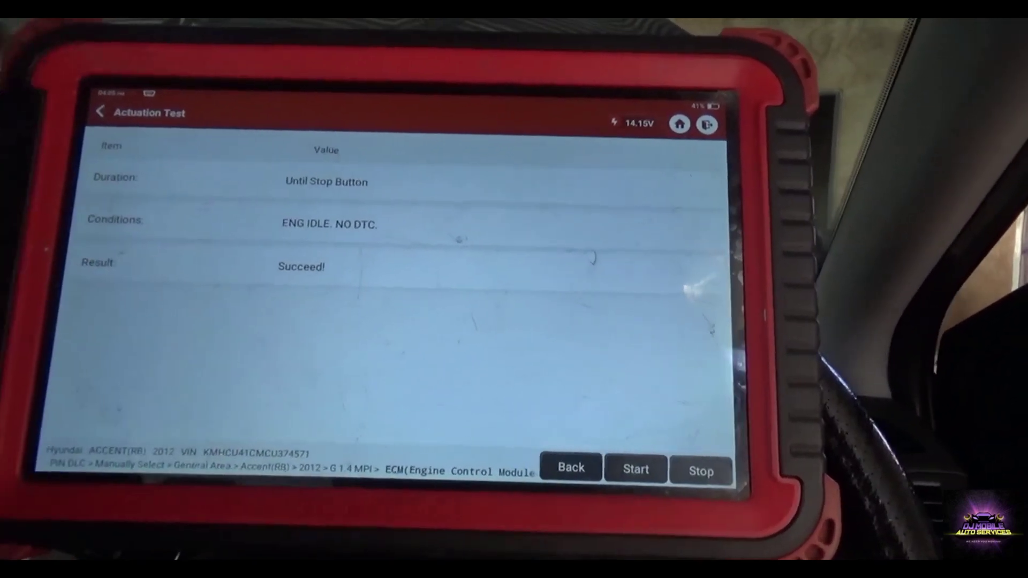
pyautogui.click(700, 471)
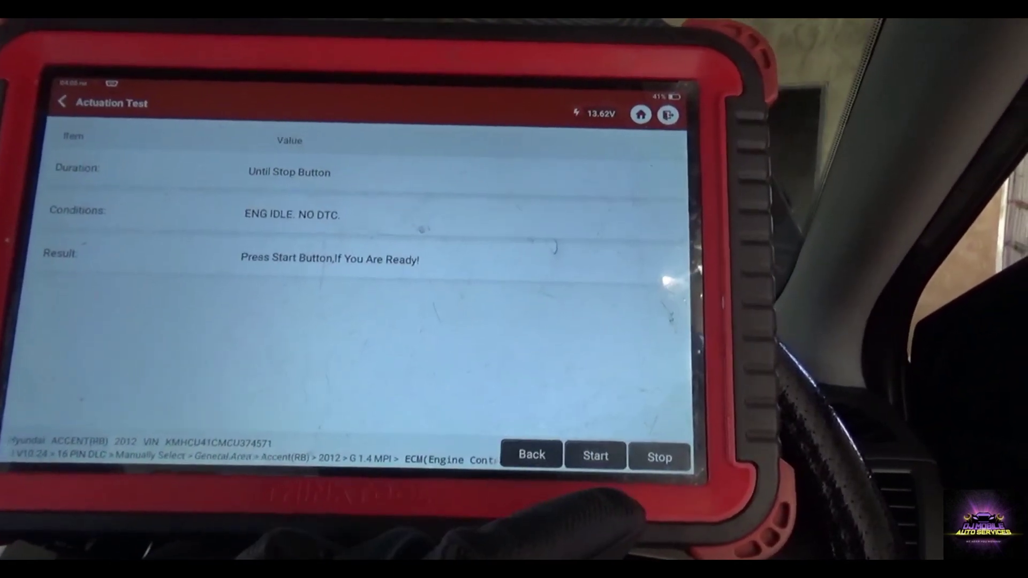
pyautogui.click(595, 456)
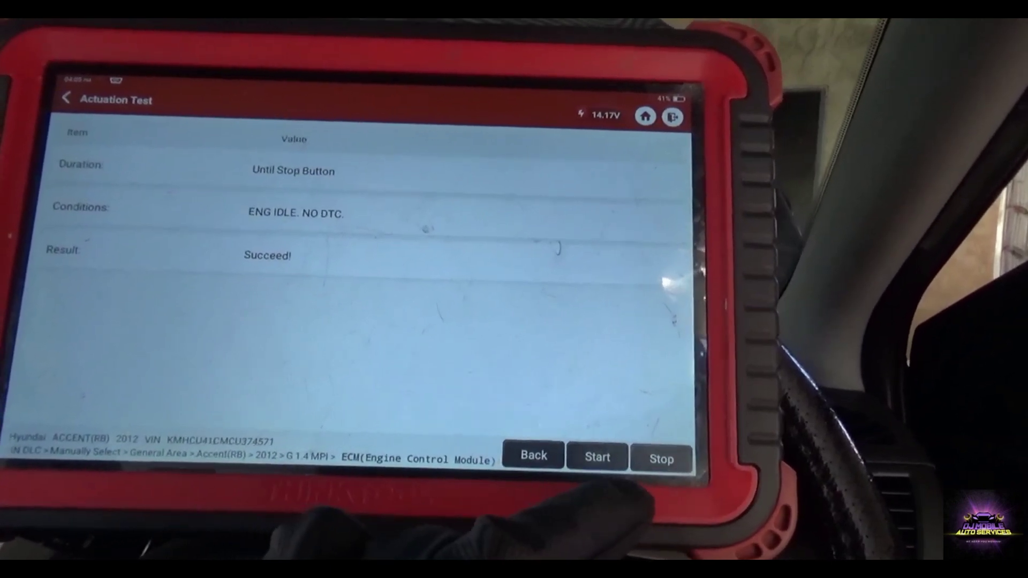
pyautogui.click(661, 457)
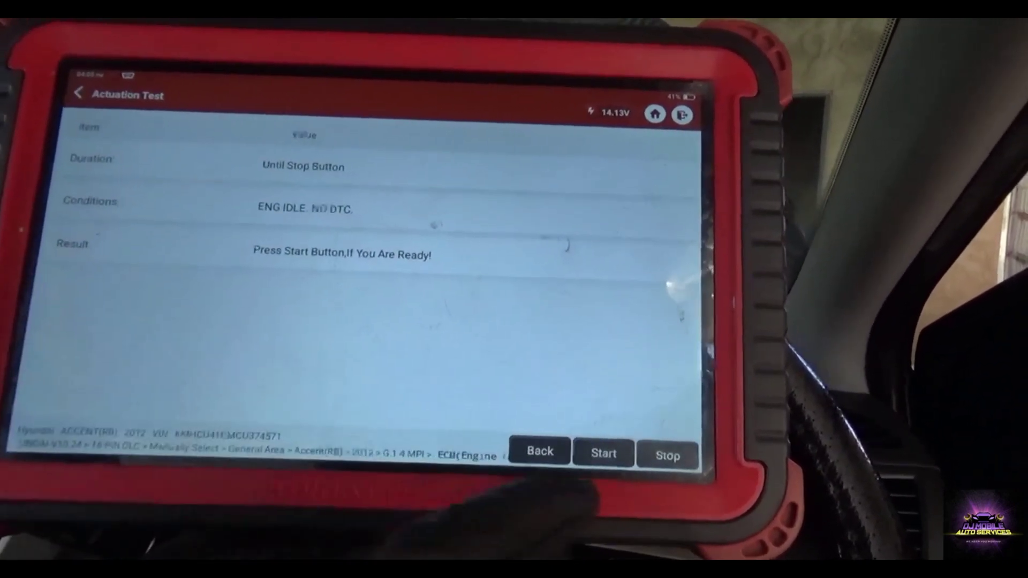
# Run another actuation test to Succeed, then return to the test list for the next one.
pyautogui.click(603, 452)
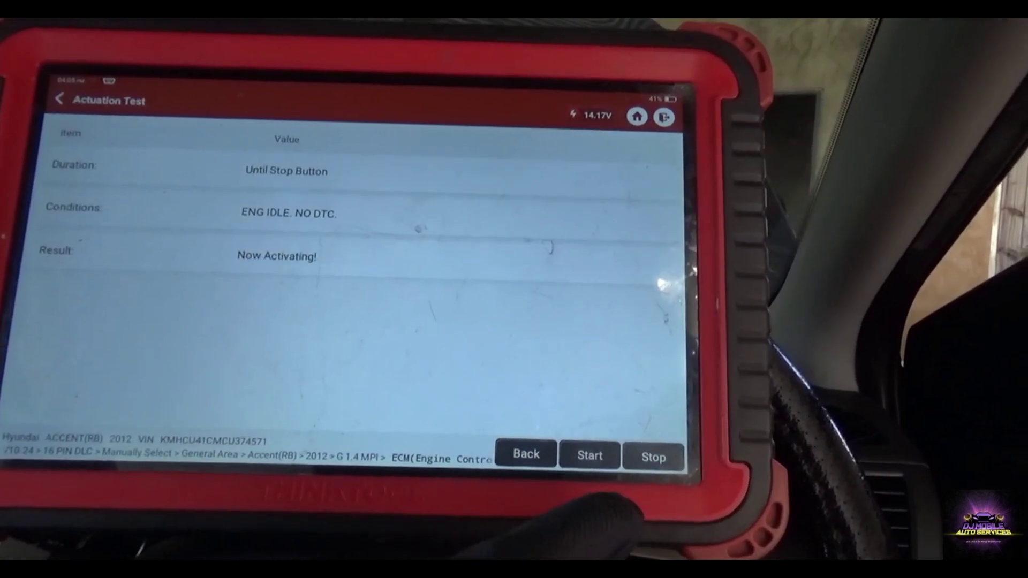
pyautogui.click(653, 456)
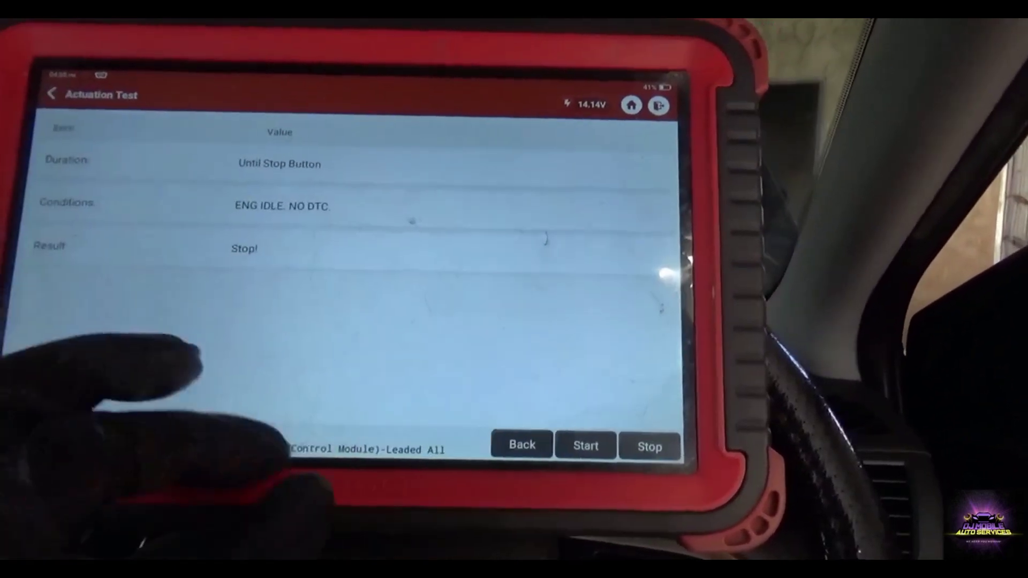
pyautogui.click(521, 446)
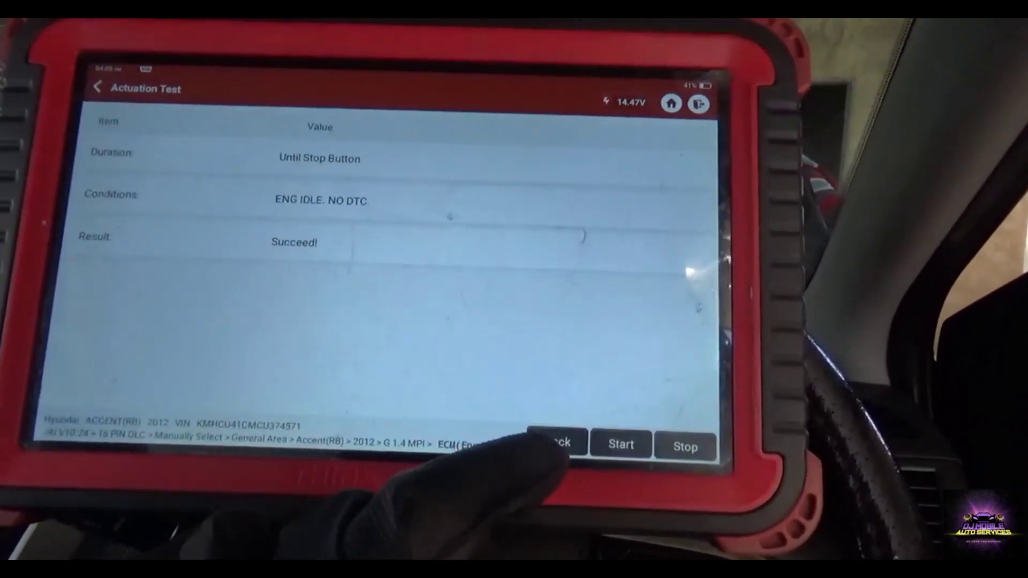
pyautogui.click(684, 446)
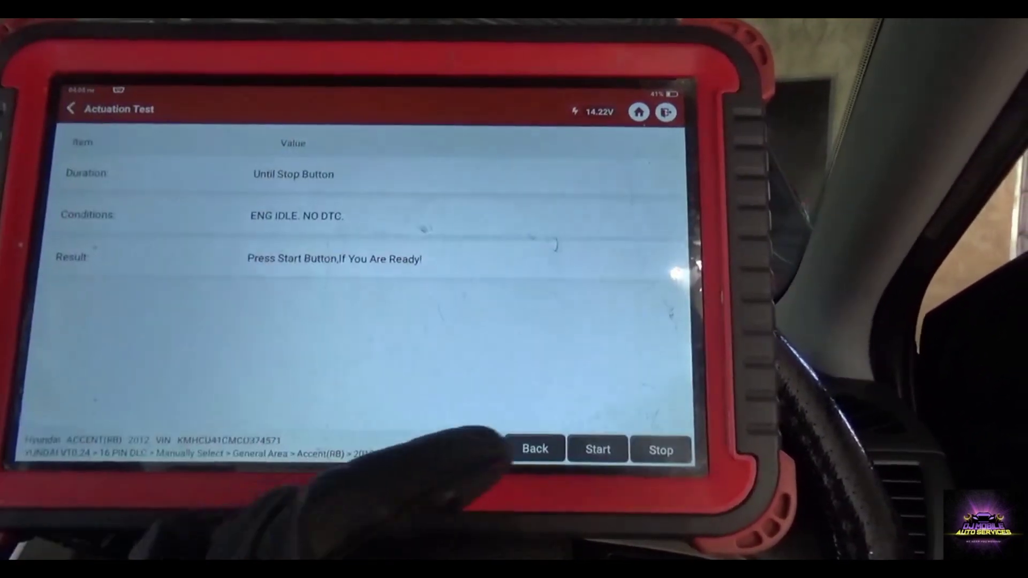
pyautogui.click(596, 450)
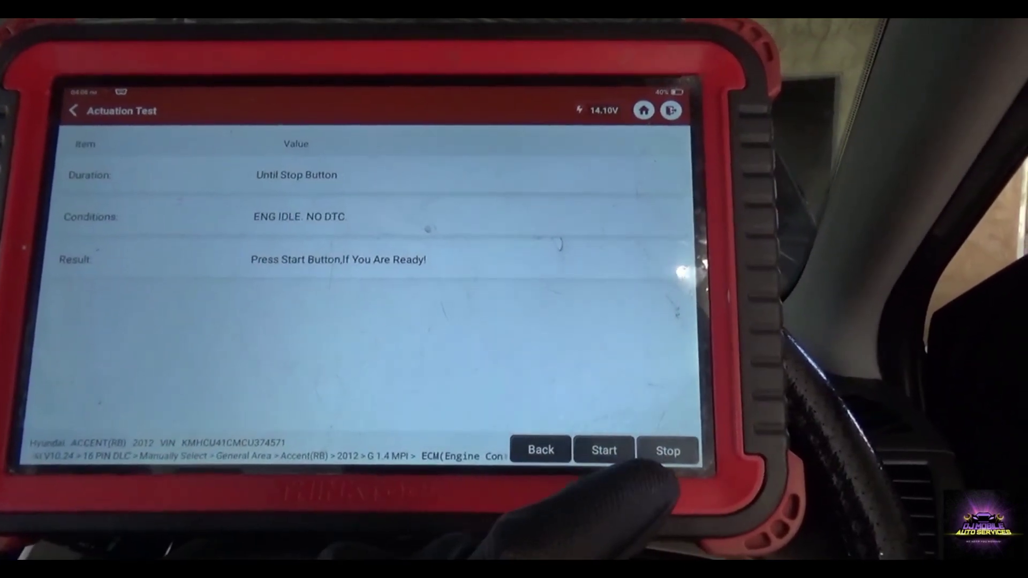
# Run two more actuation tests from the list, each started and stopped with a Succeed result.
pyautogui.click(604, 451)
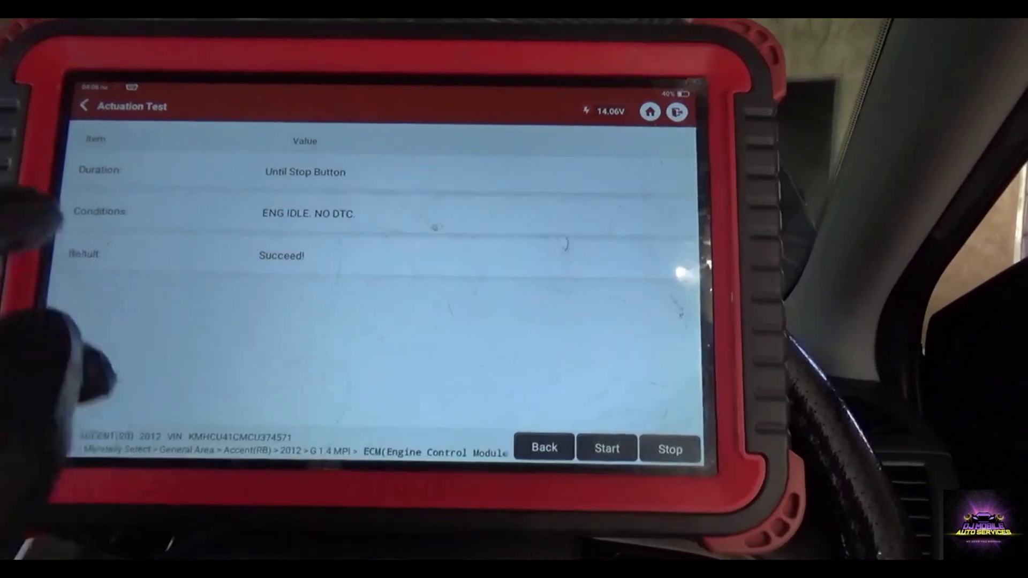
pyautogui.click(669, 449)
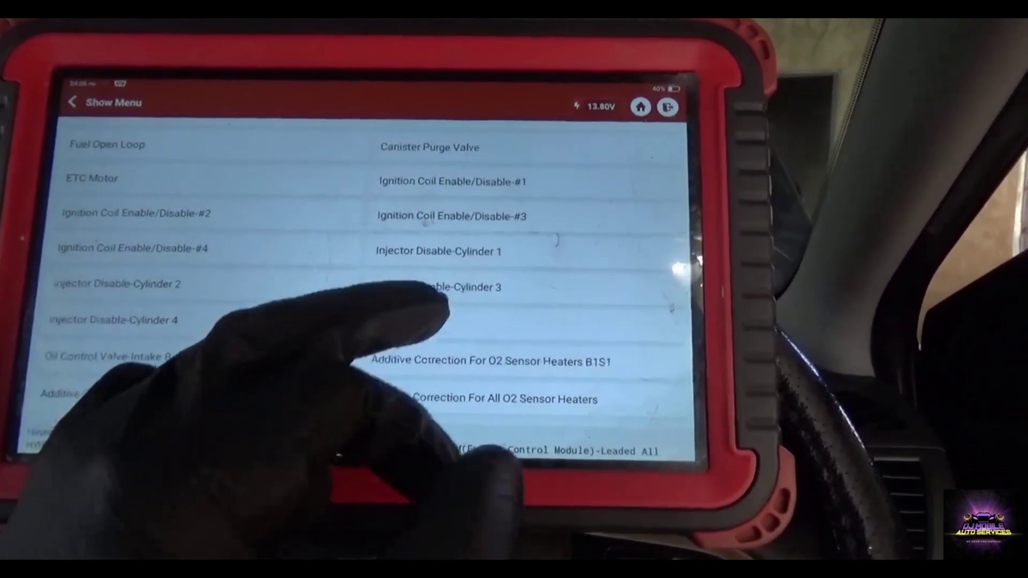
pyautogui.click(432, 287)
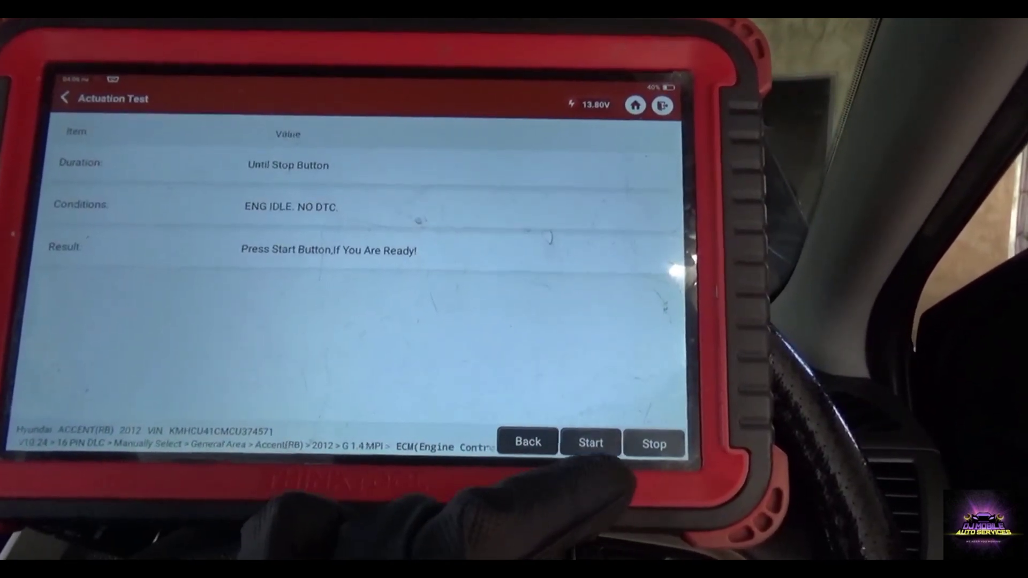
pyautogui.click(589, 441)
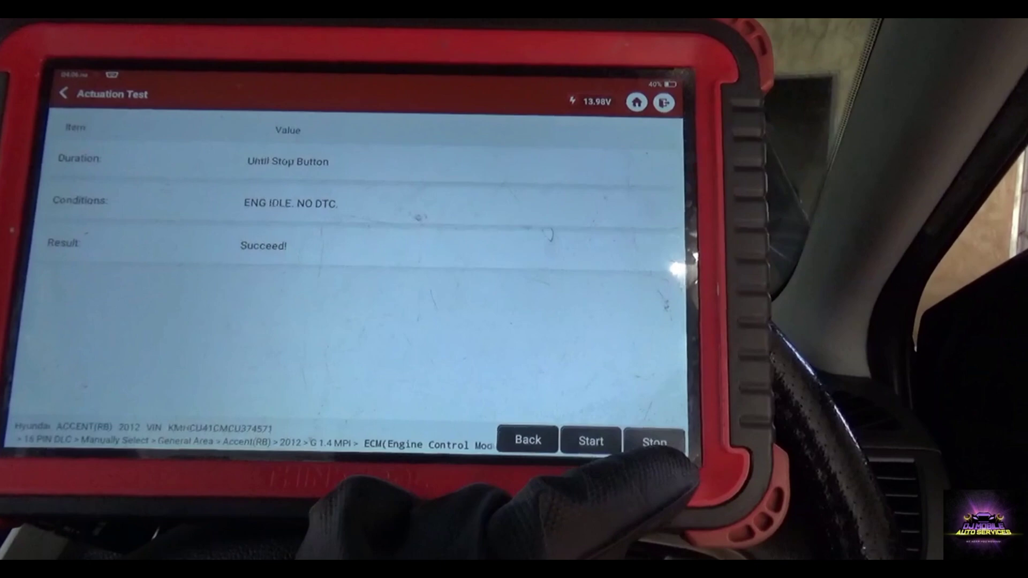
pyautogui.click(655, 440)
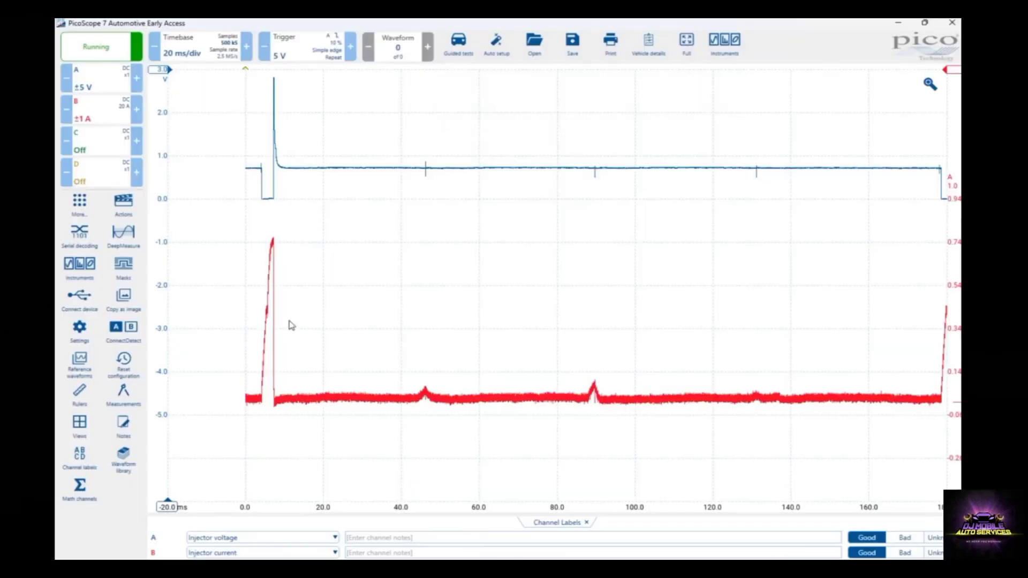
pyautogui.moveTo(87, 113)
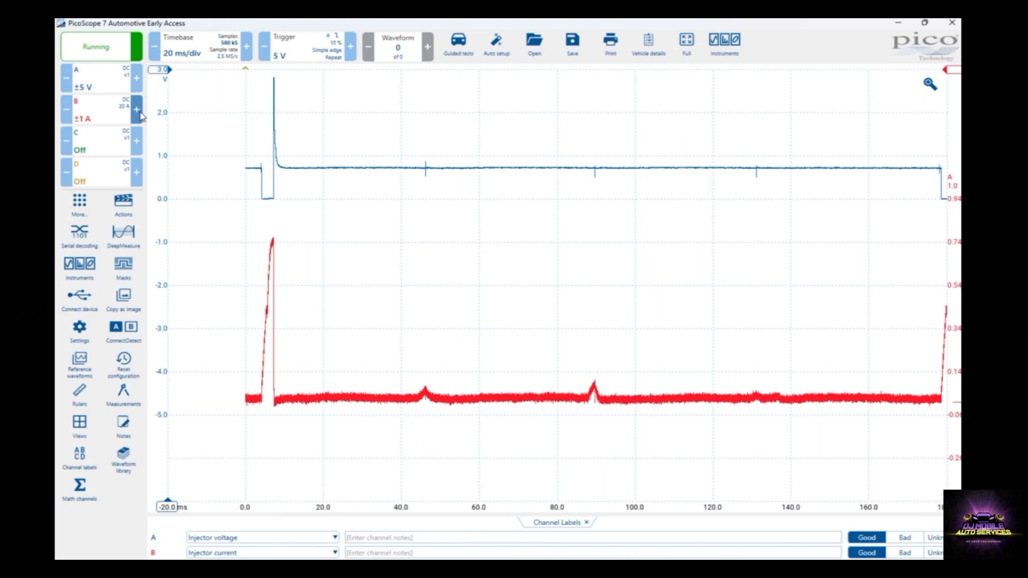
# Set channel B to ±2 A, timebase 50 ms/div after checking Sampling, and trigger None.
pyautogui.click(136, 108)
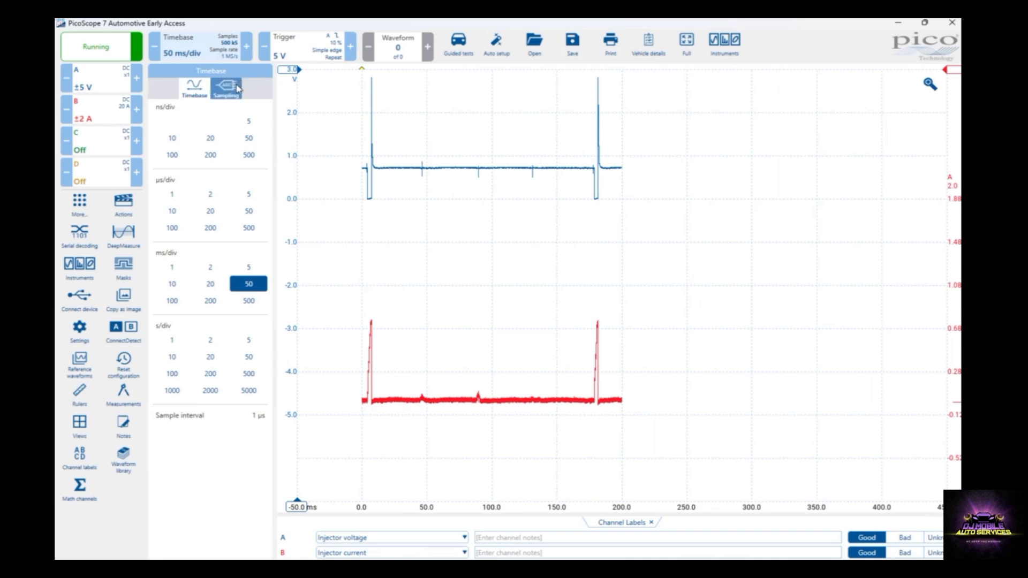
pyautogui.click(226, 89)
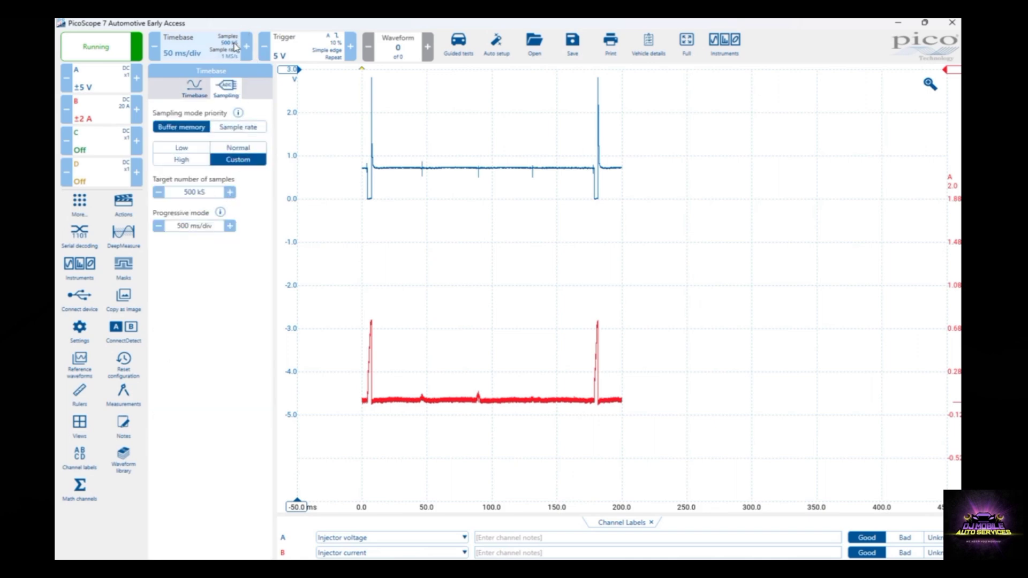
pyautogui.click(194, 89)
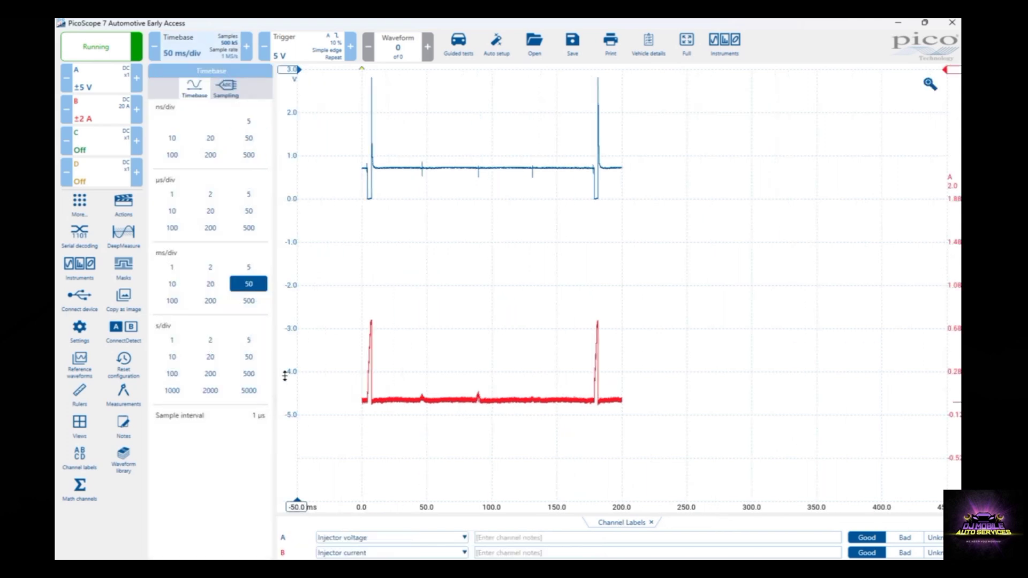
pyautogui.moveTo(170, 321)
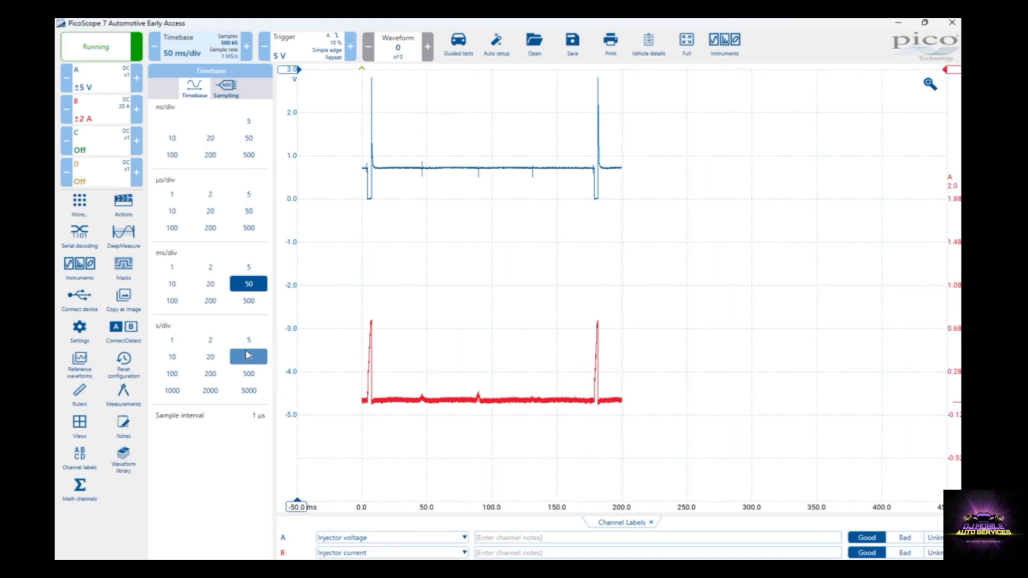
pyautogui.click(210, 339)
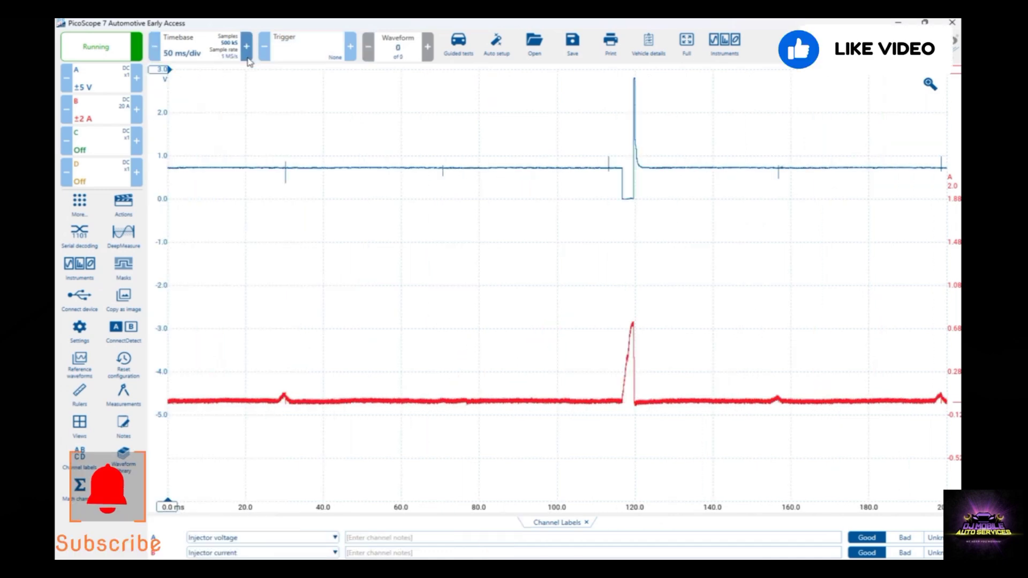
# Lengthen the timebase to 500 ms/div, let injector pulses fill the trace, then stop acquiring.
pyautogui.click(246, 47)
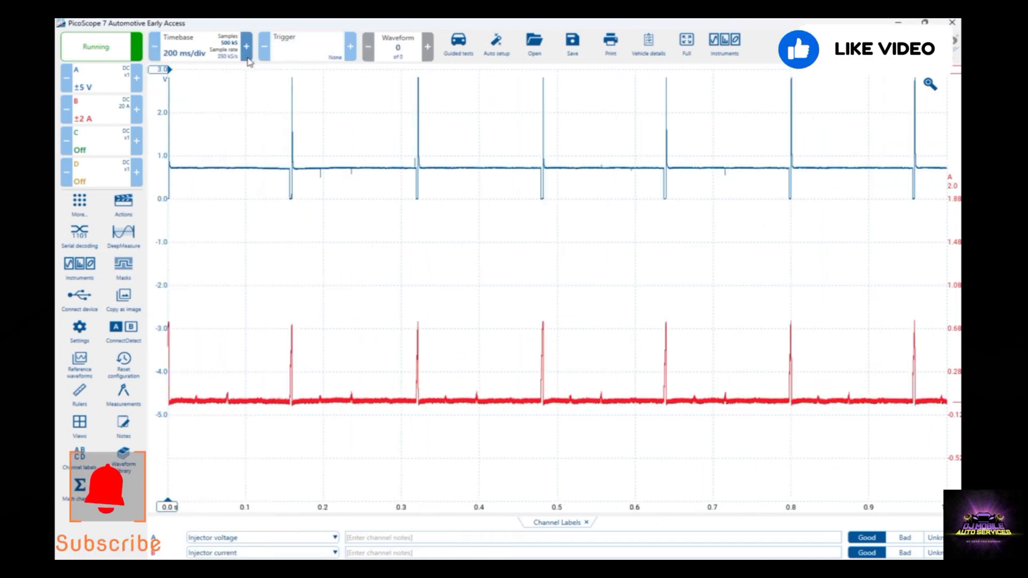
pyautogui.click(246, 46)
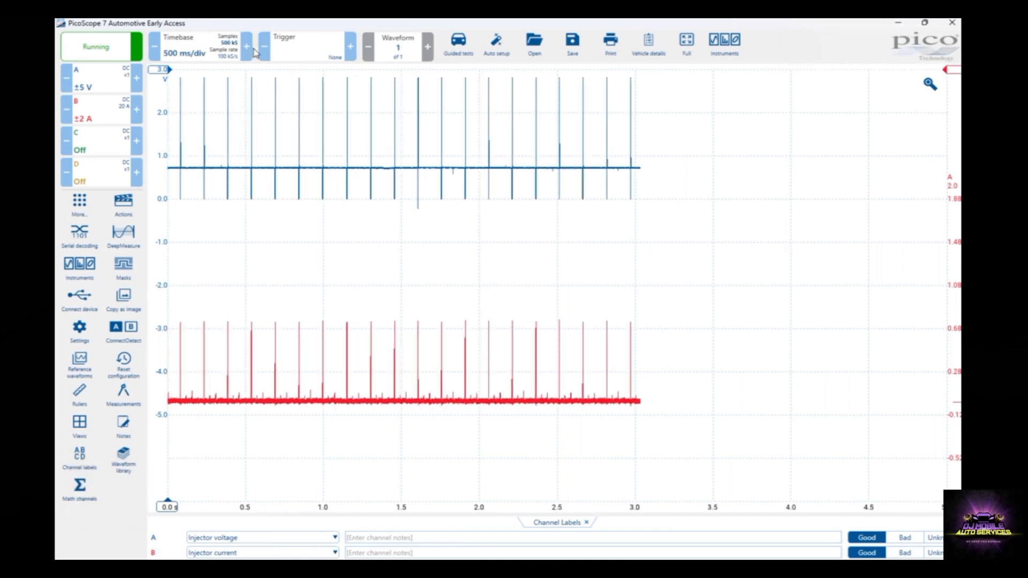
pyautogui.click(97, 46)
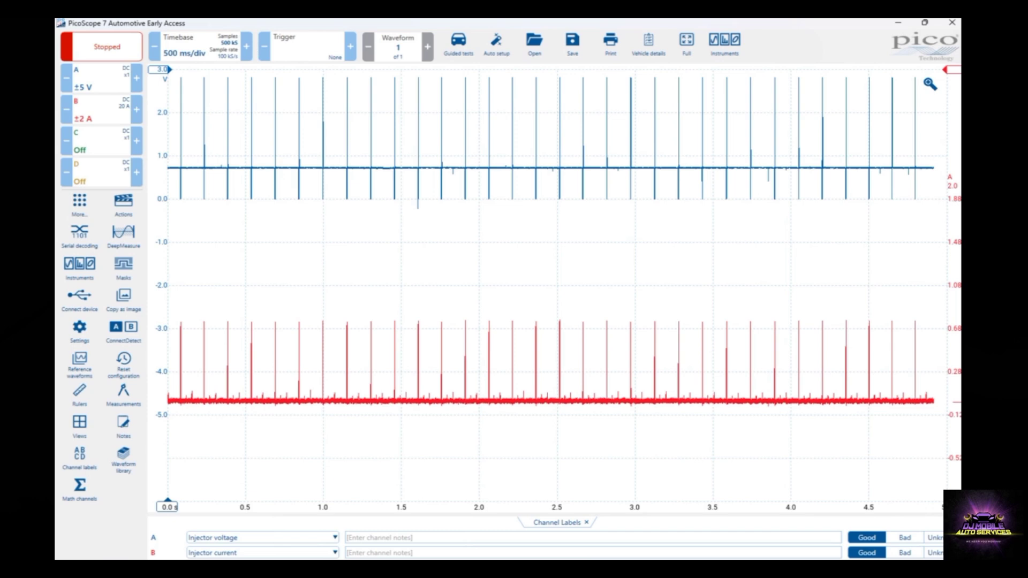
pyautogui.moveTo(496, 471)
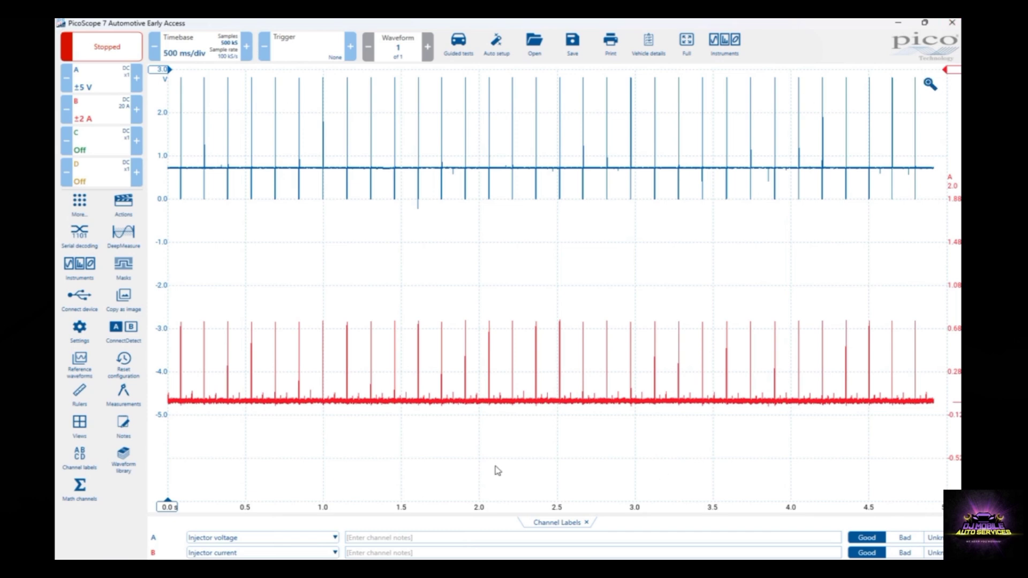
pyautogui.moveTo(136, 167)
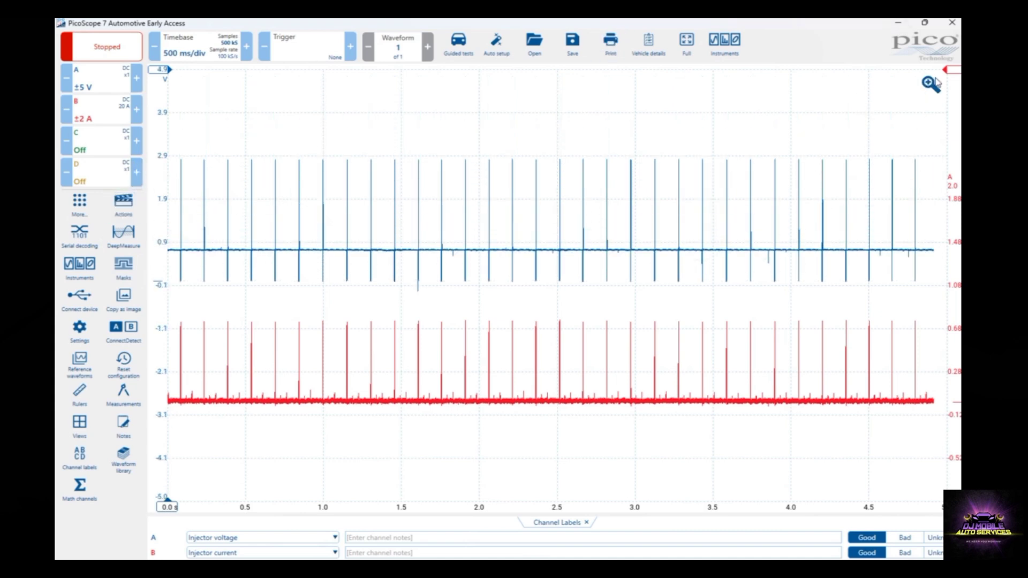
# Zoom onto one injector pulse around 290–320 ms and mark its voltage peak with a horizontal ruler.
pyautogui.click(930, 84)
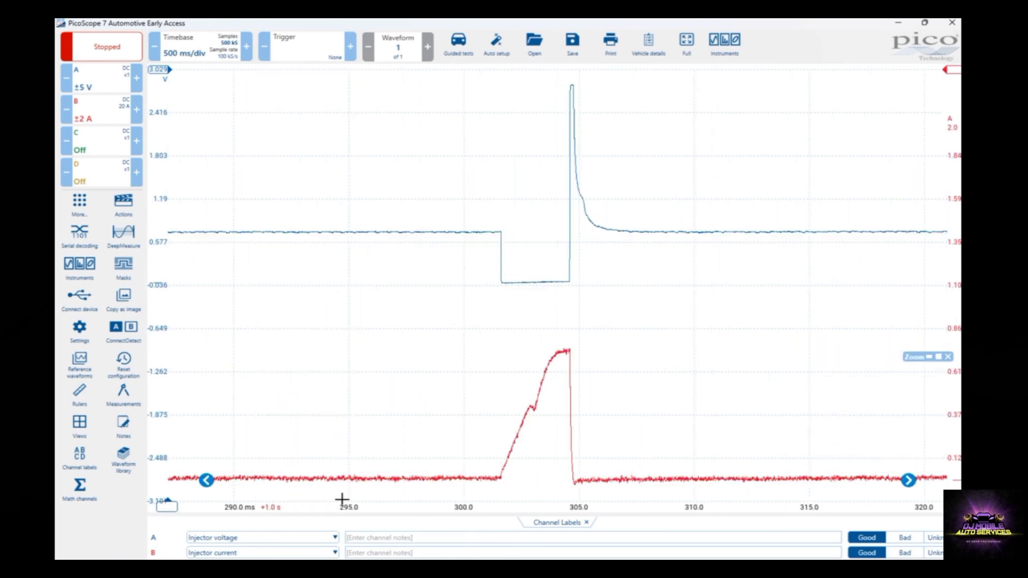
pyautogui.moveTo(881, 134)
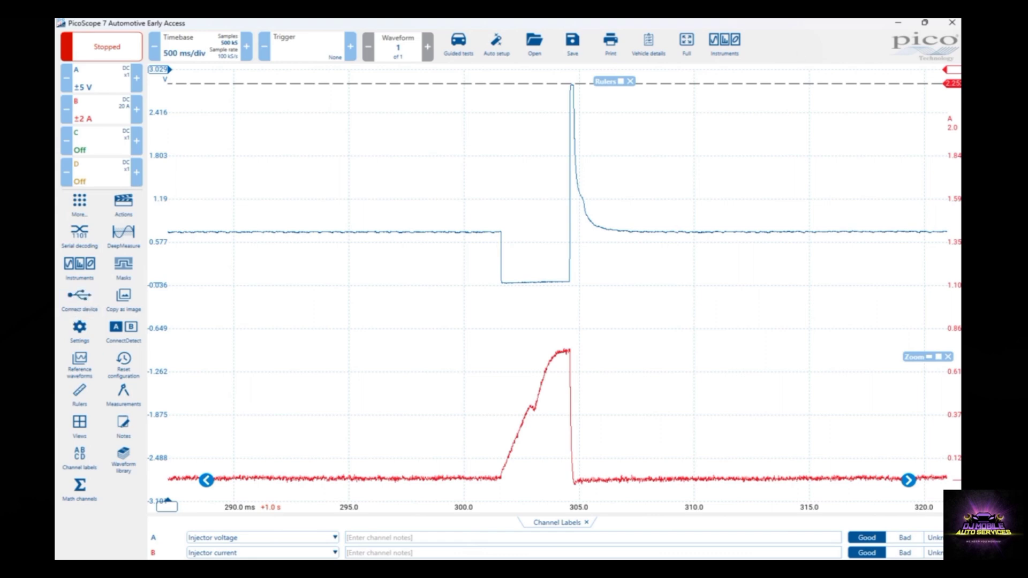
pyautogui.moveTo(733, 359)
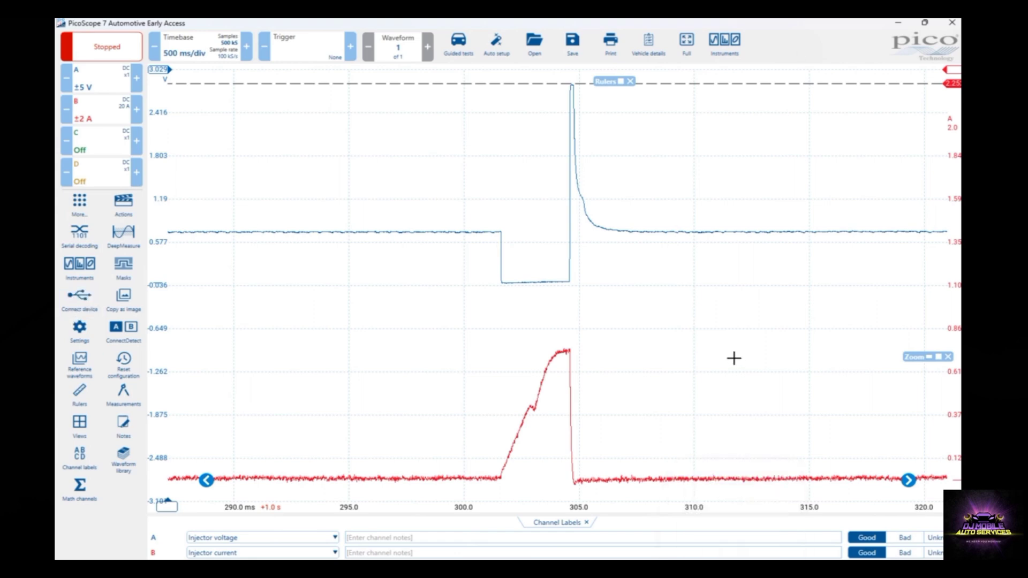
pyautogui.moveTo(656, 477)
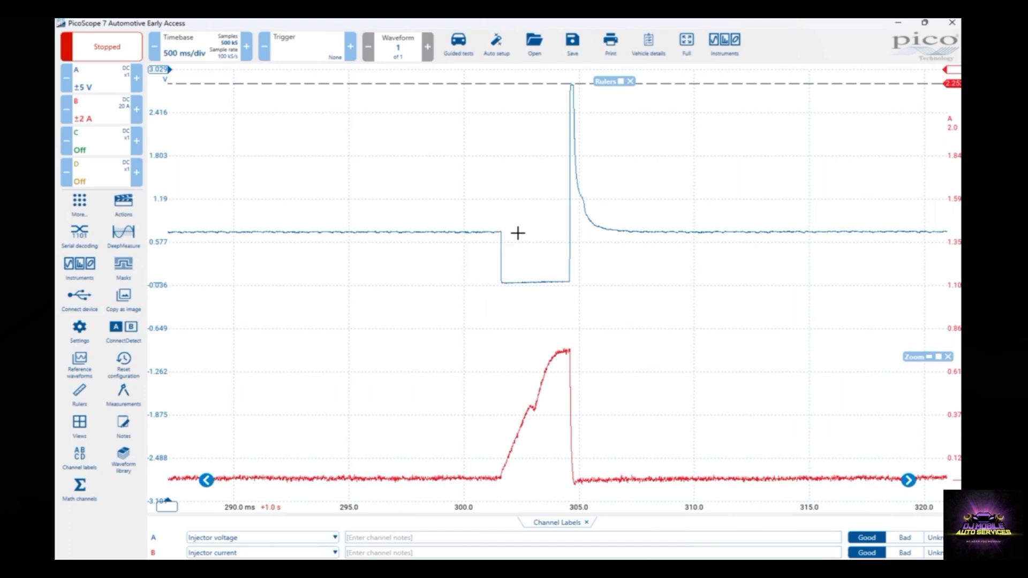
pyautogui.moveTo(726, 92)
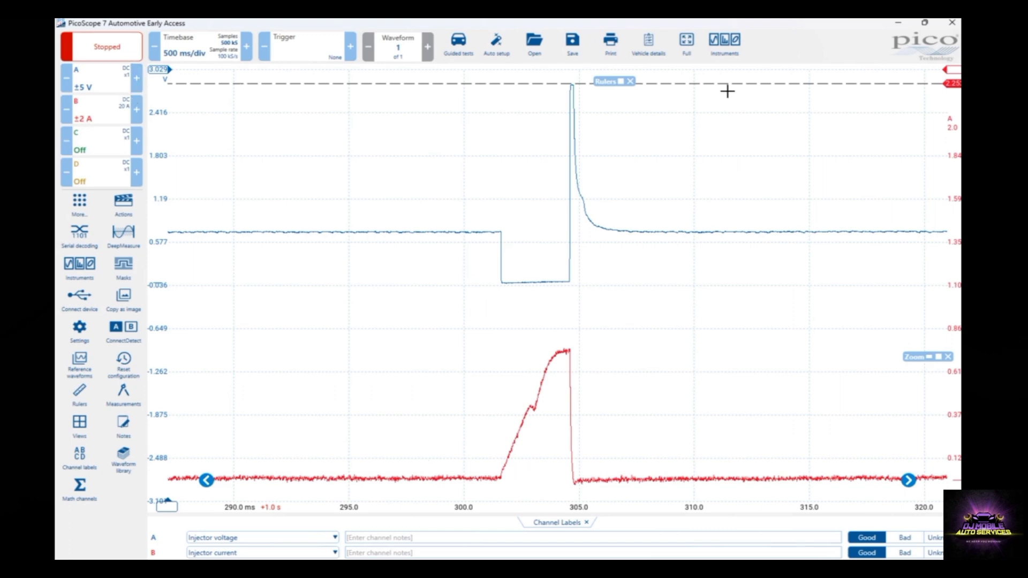
pyautogui.moveTo(795, 138)
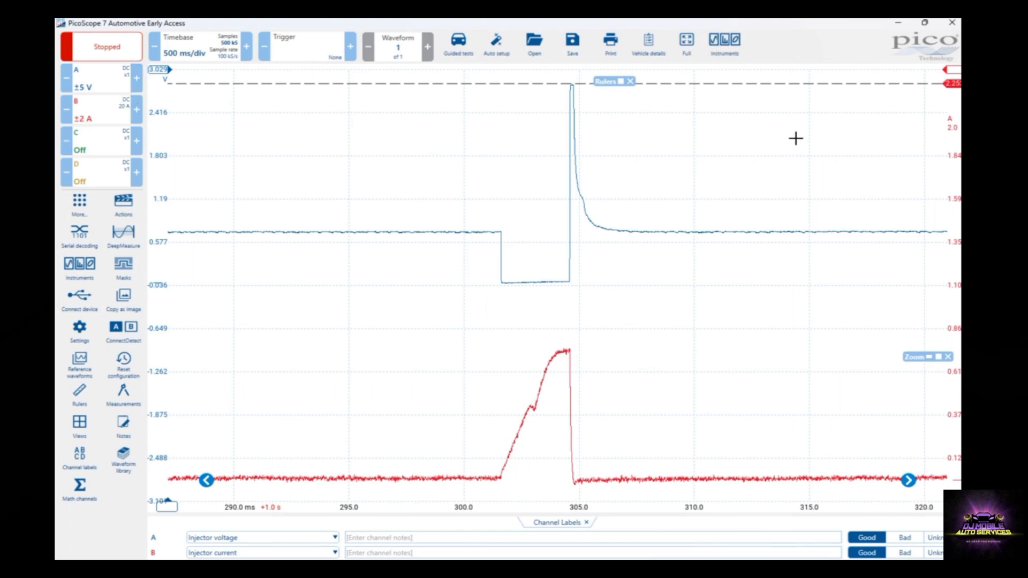
pyautogui.moveTo(282, 273)
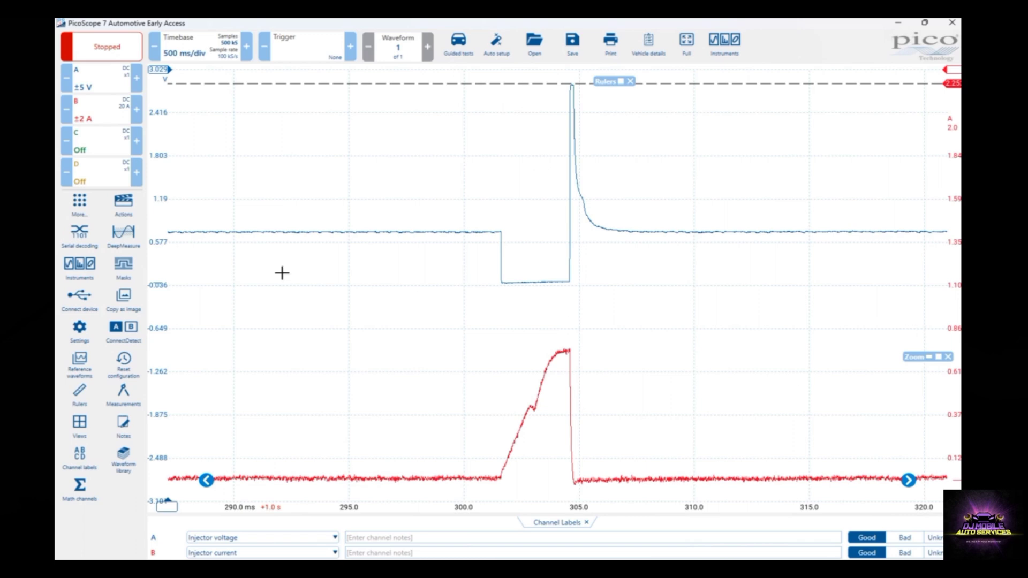
pyautogui.moveTo(933, 107)
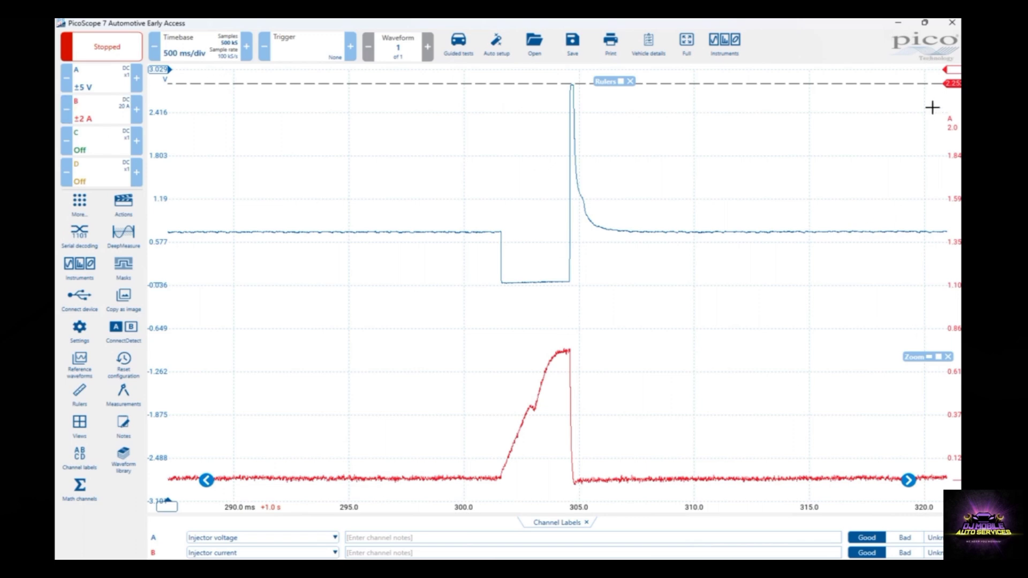
pyautogui.moveTo(813, 128)
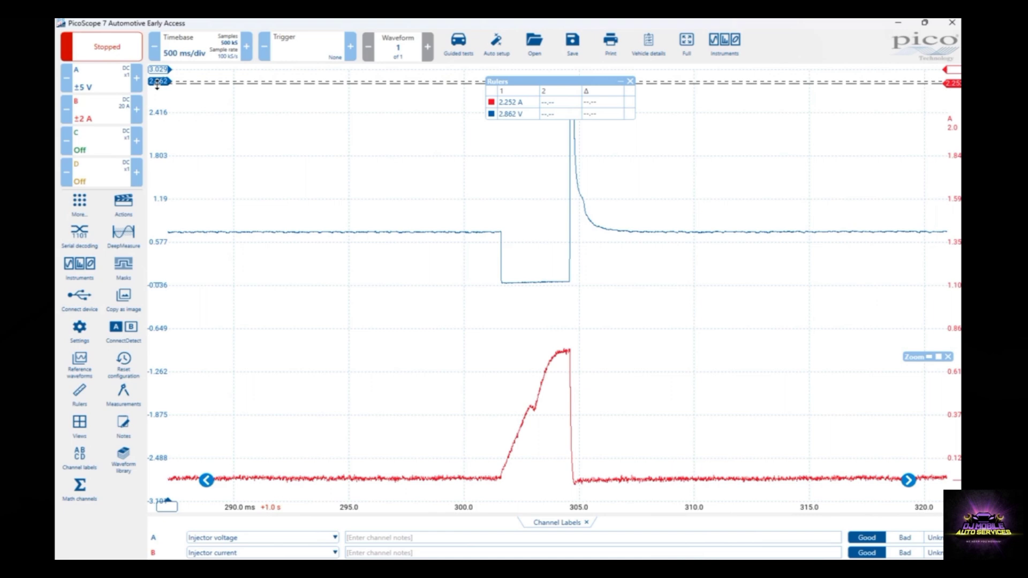
# Move the Rulers readout table, showing 2.252 A and 2.703 V, off the pulse peak.
pyautogui.moveTo(556, 81); pyautogui.dragTo(413, 116)
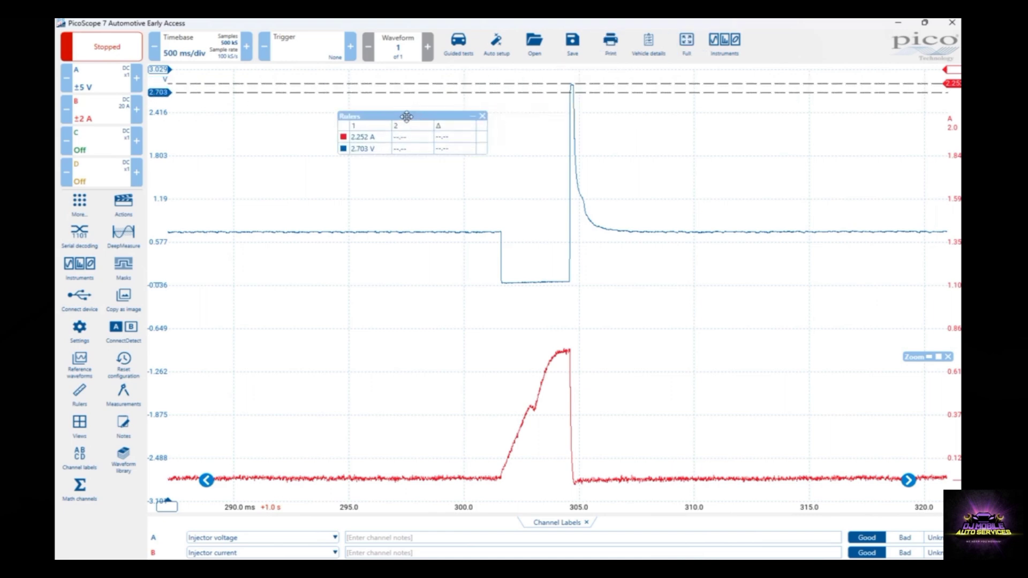